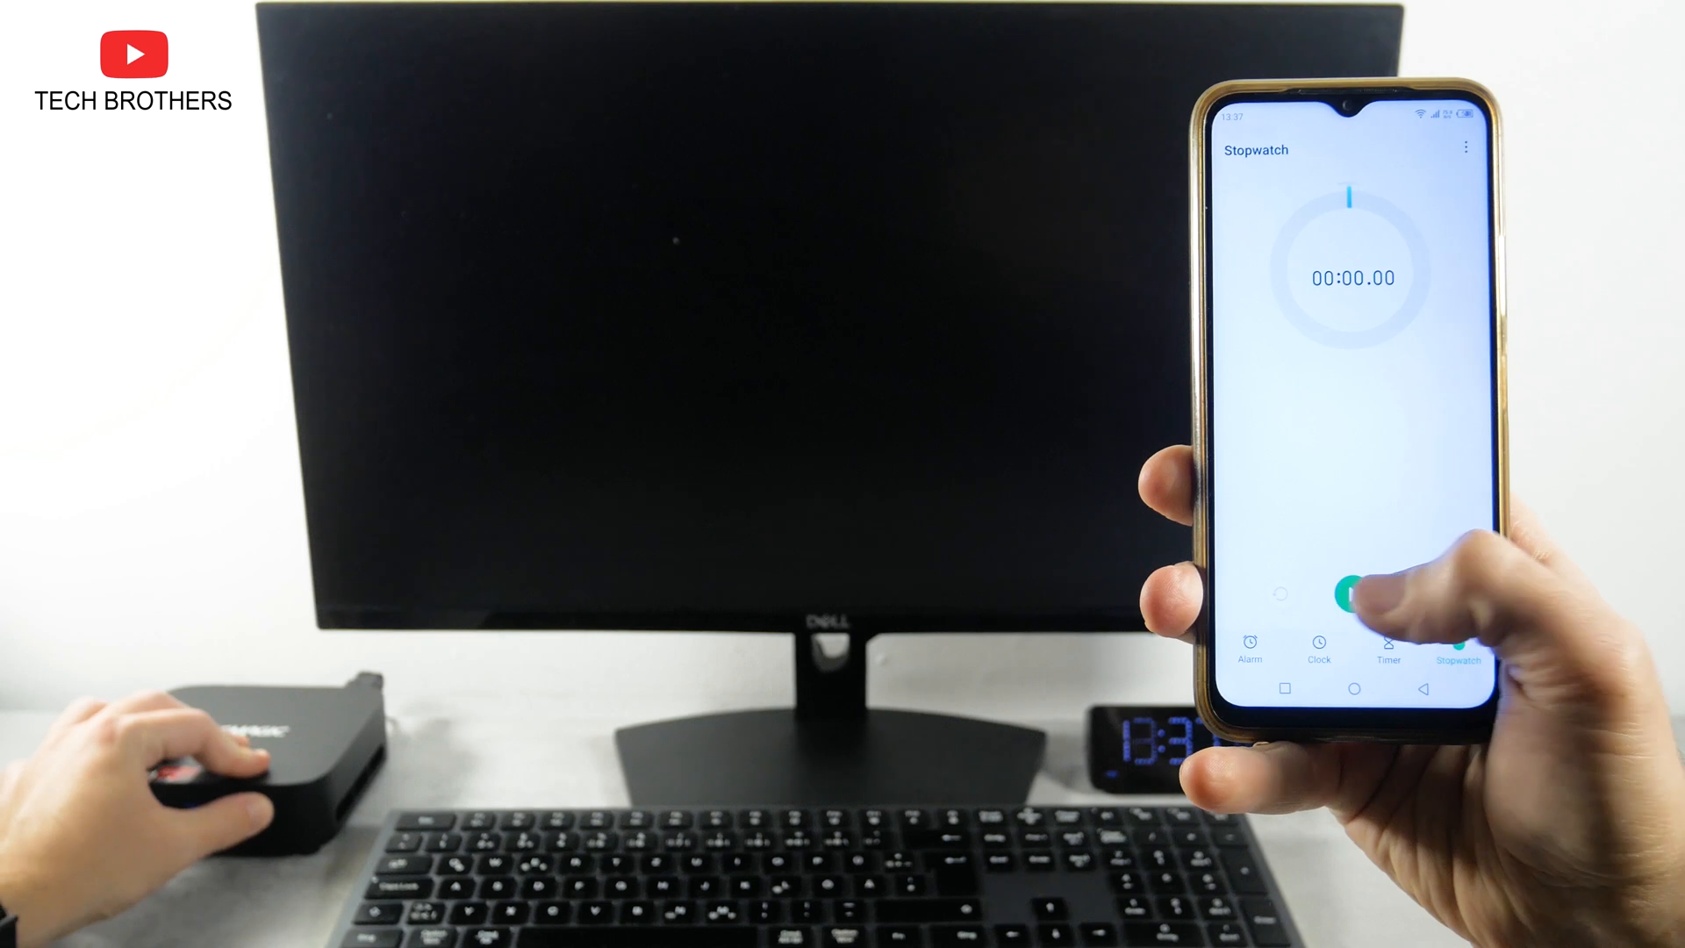
Step: Power on the mini PC and time its boot to the Windows 11 desktop
{"action": "left_click", "coordinate": [1350, 594]}
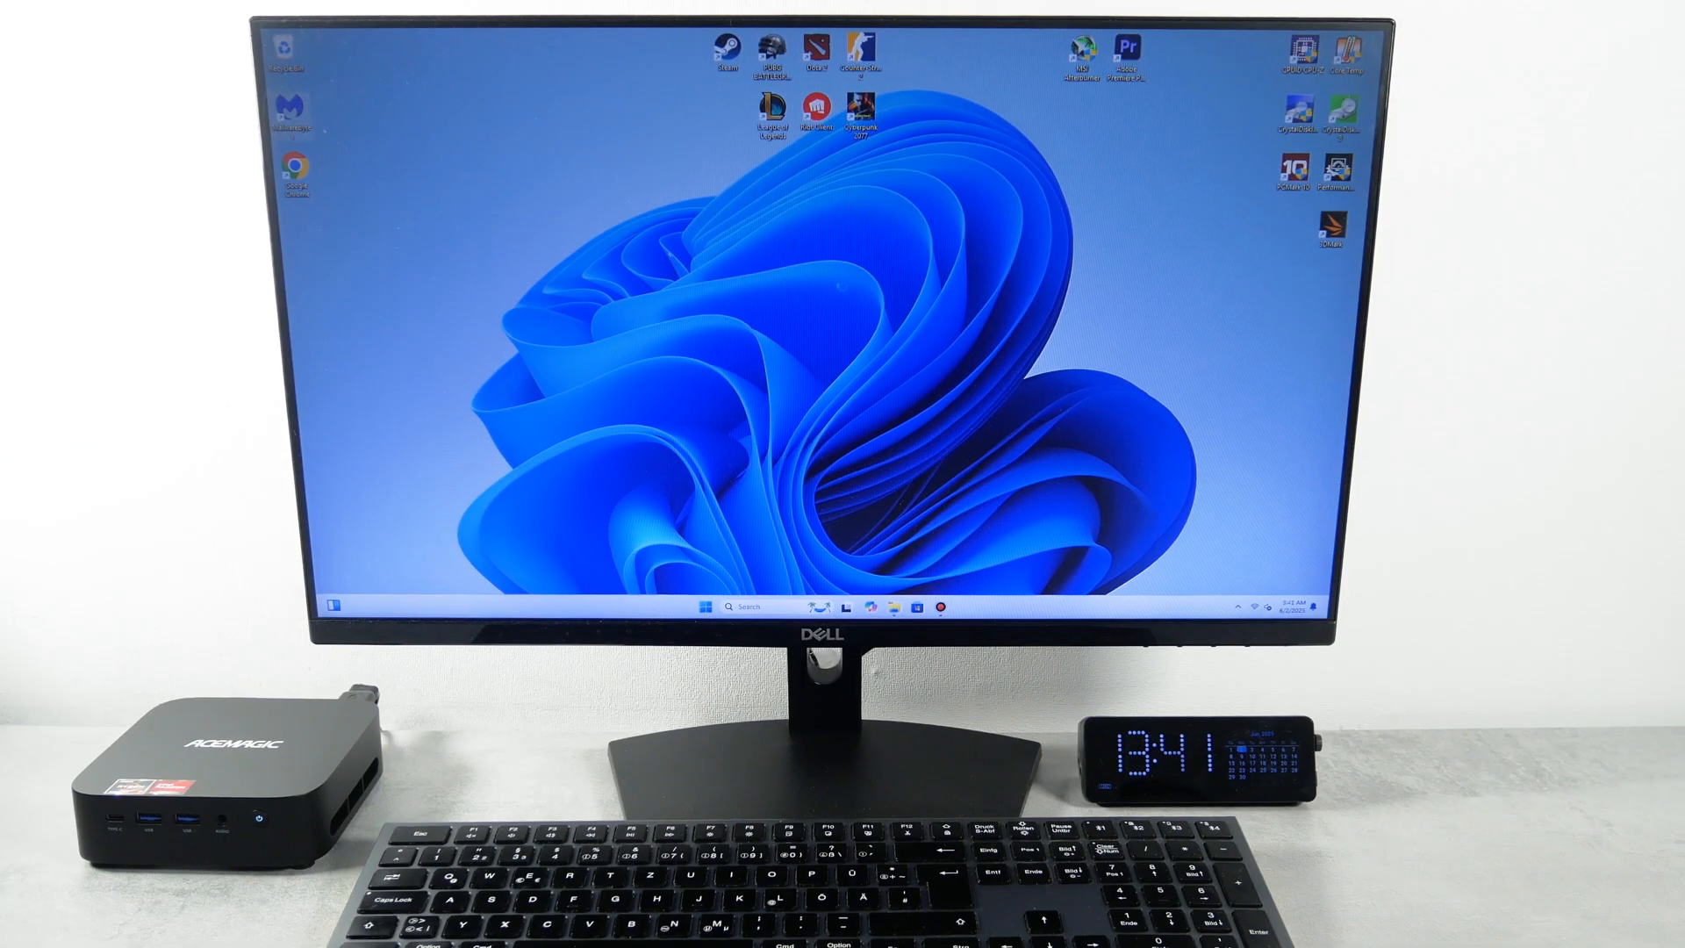
Step: Run a Malwarebytes threat scan, quarantine the 9 detected items, and close the summary
{"action": "double_click", "coordinate": [291, 110]}
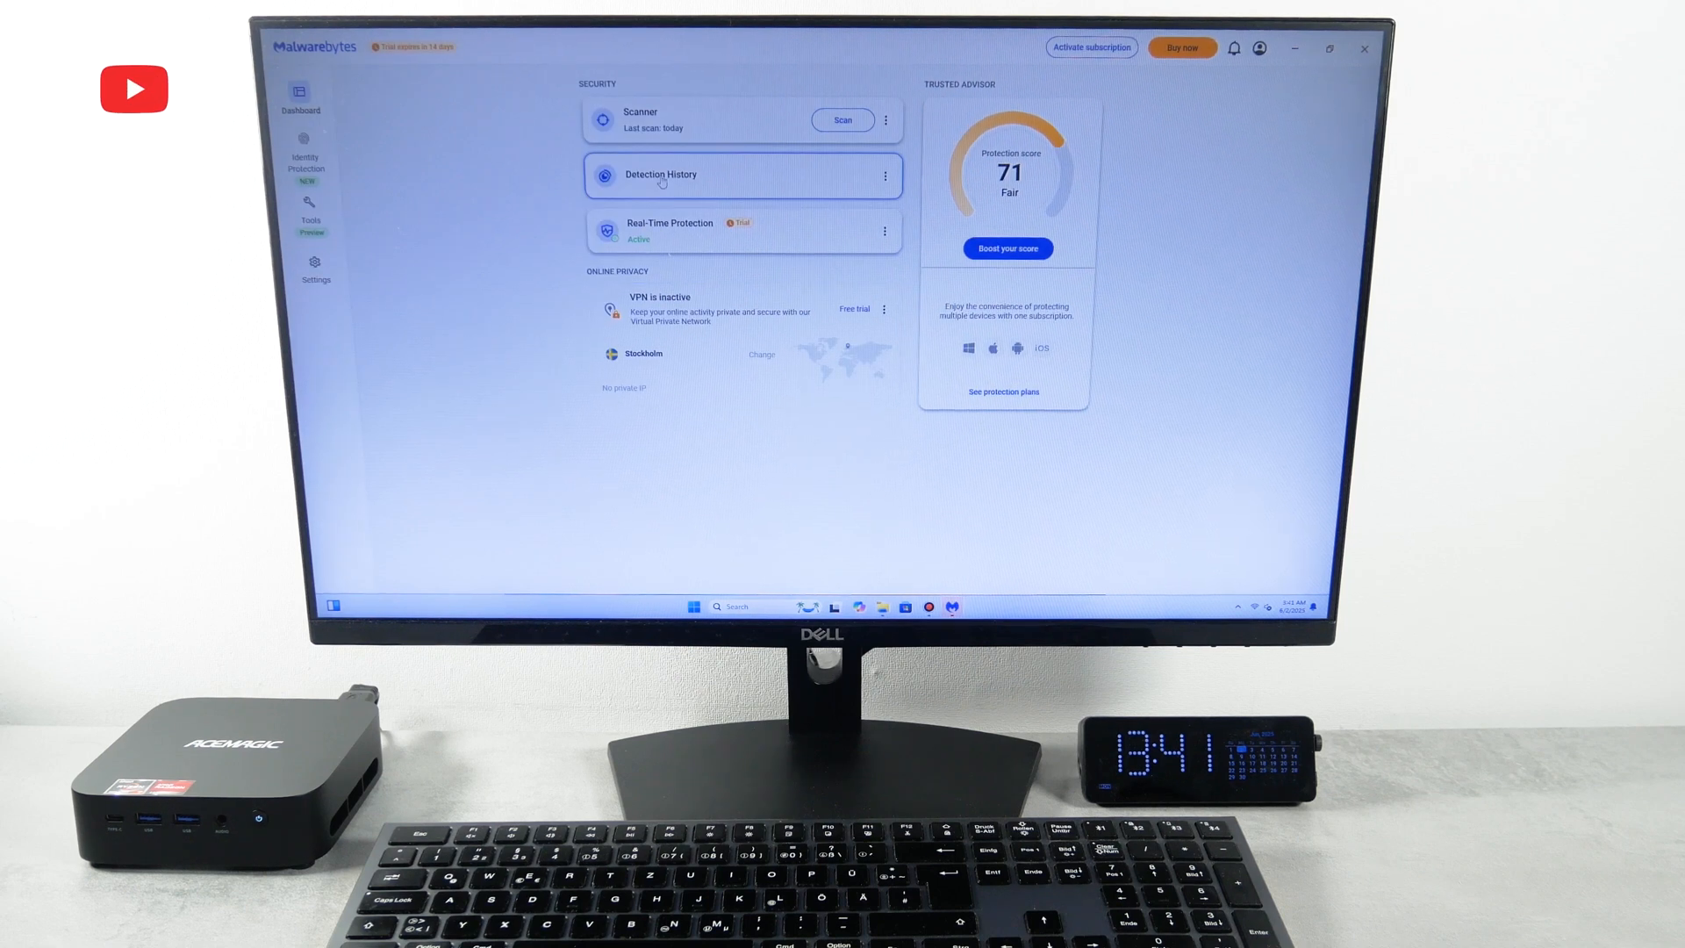
{"action": "left_click", "coordinate": [843, 120]}
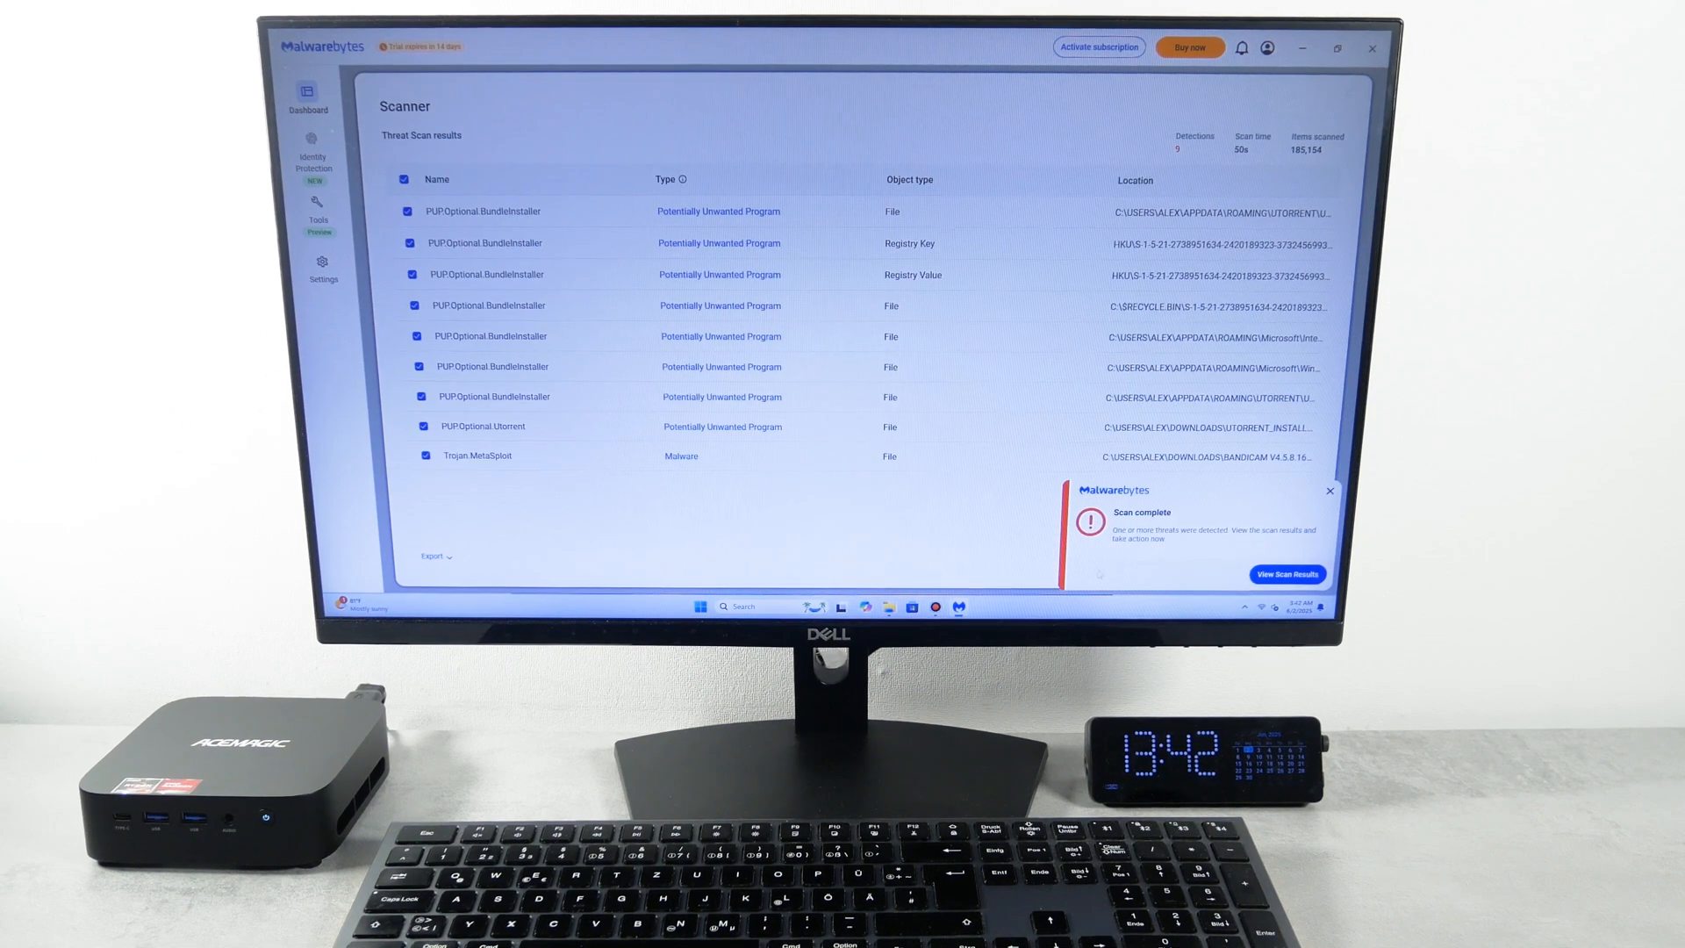
{"action": "left_click", "coordinate": [719, 243]}
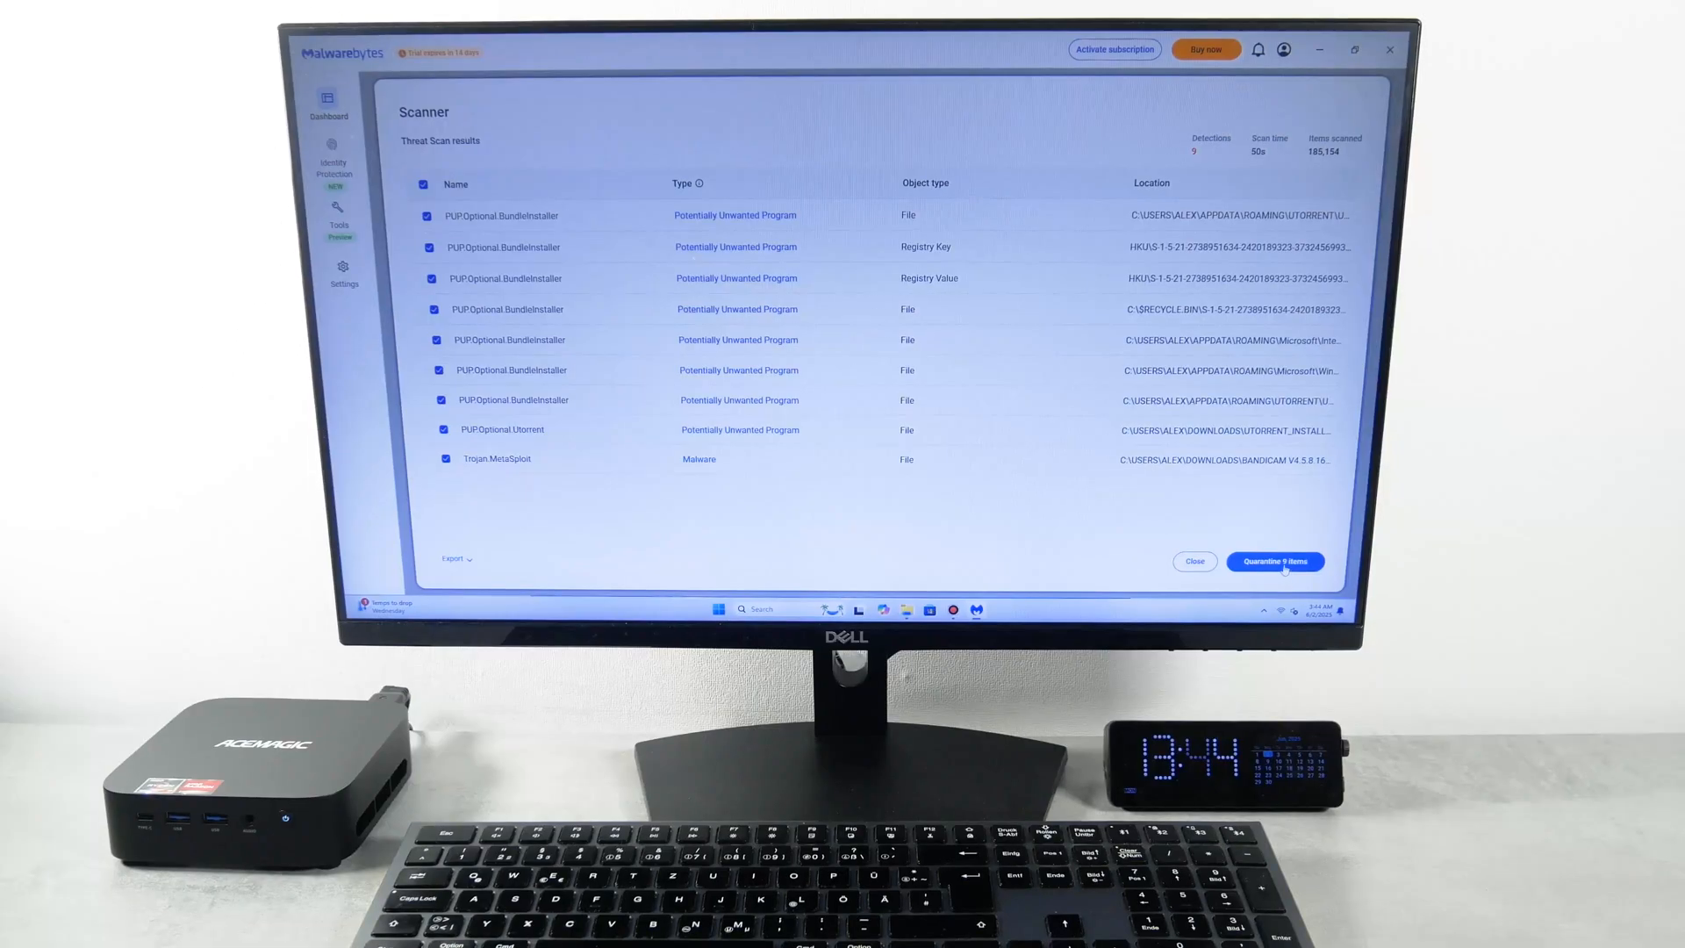
{"action": "left_click", "coordinate": [1275, 561]}
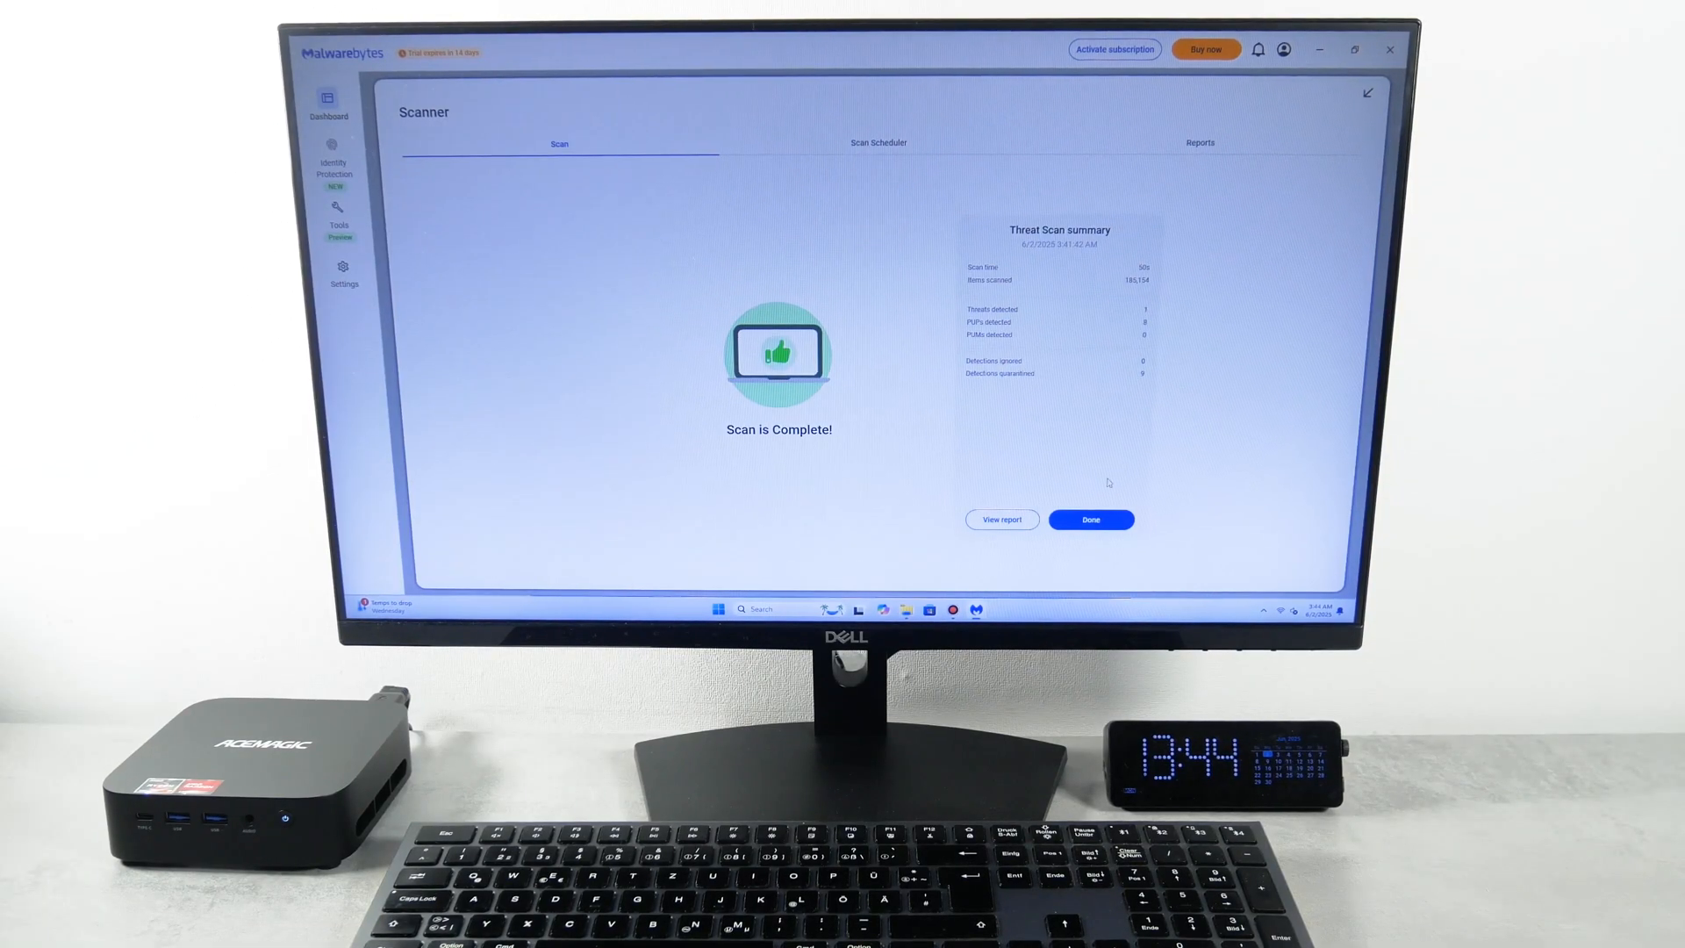
{"action": "left_click", "coordinate": [1091, 519]}
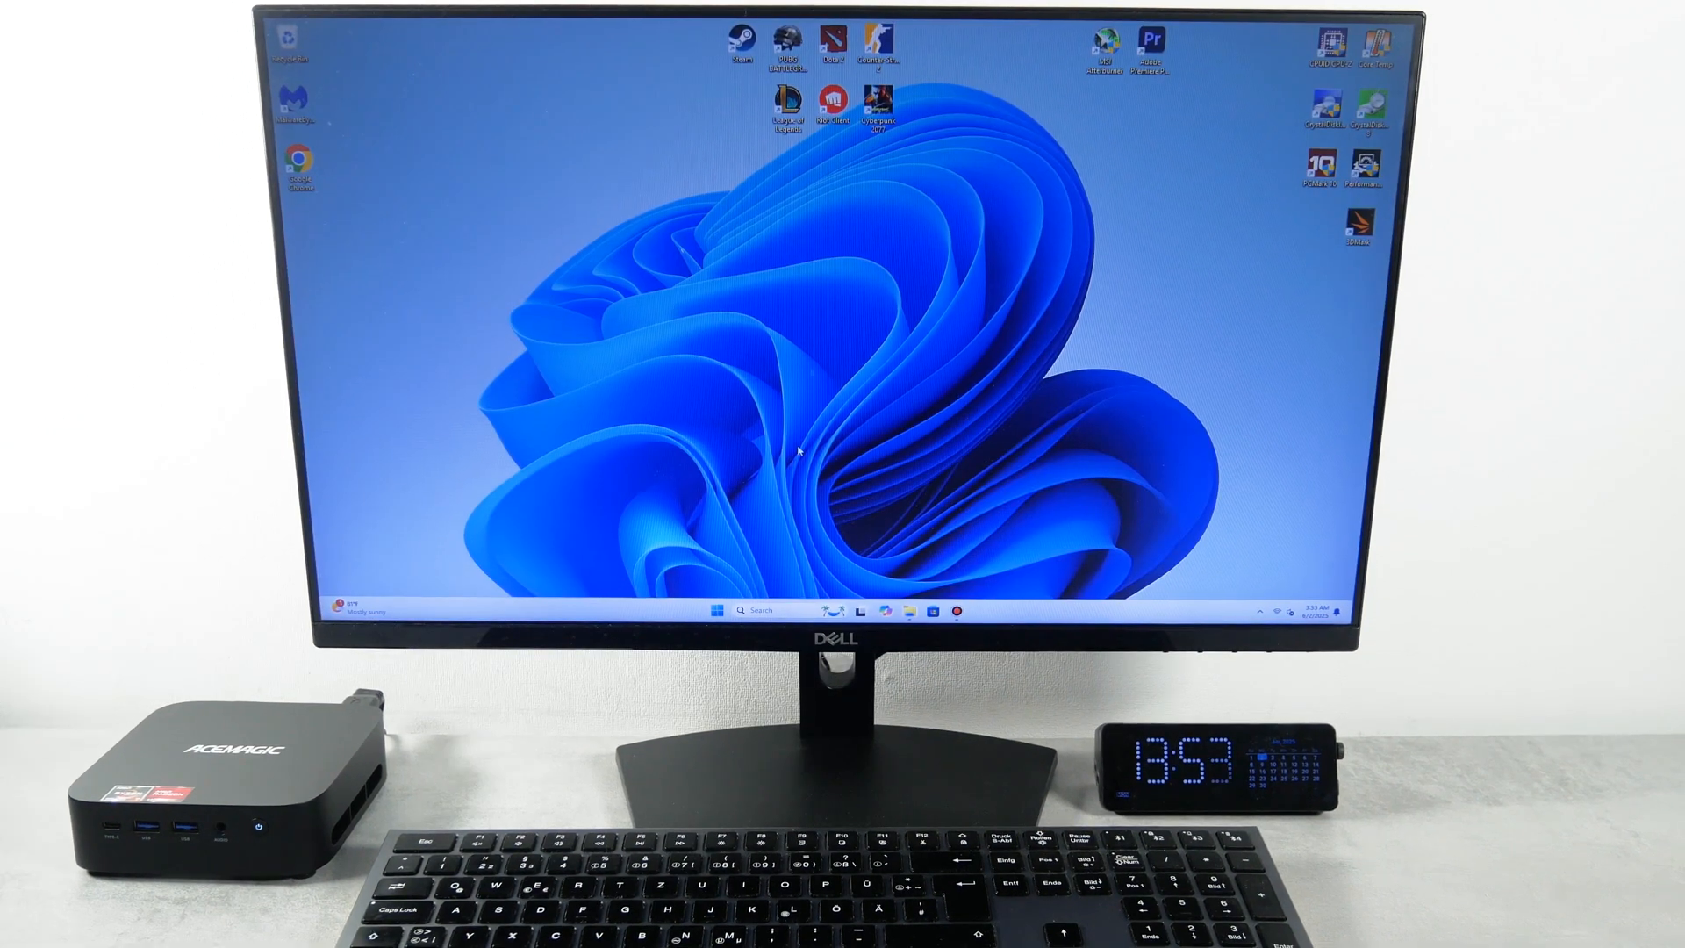
Step: Verify the Windows 11 Pro digital-license activation state in Settings, then launch the Microsoft Store
{"action": "left_click", "coordinate": [713, 611]}
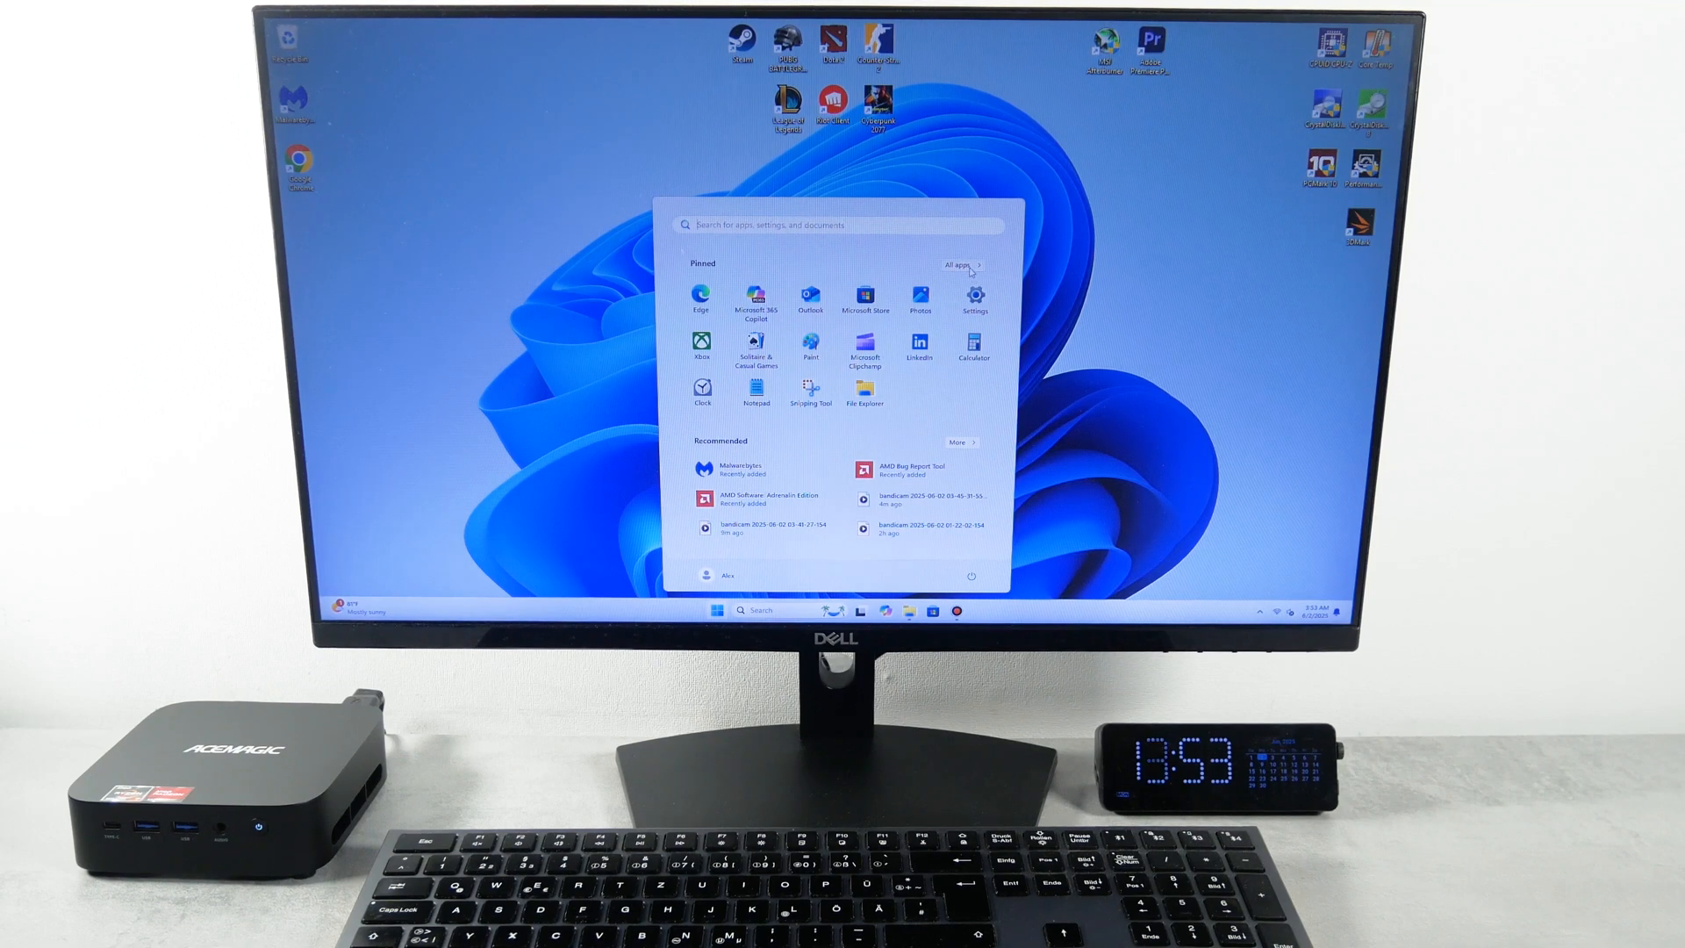
{"action": "left_click", "coordinate": [973, 298]}
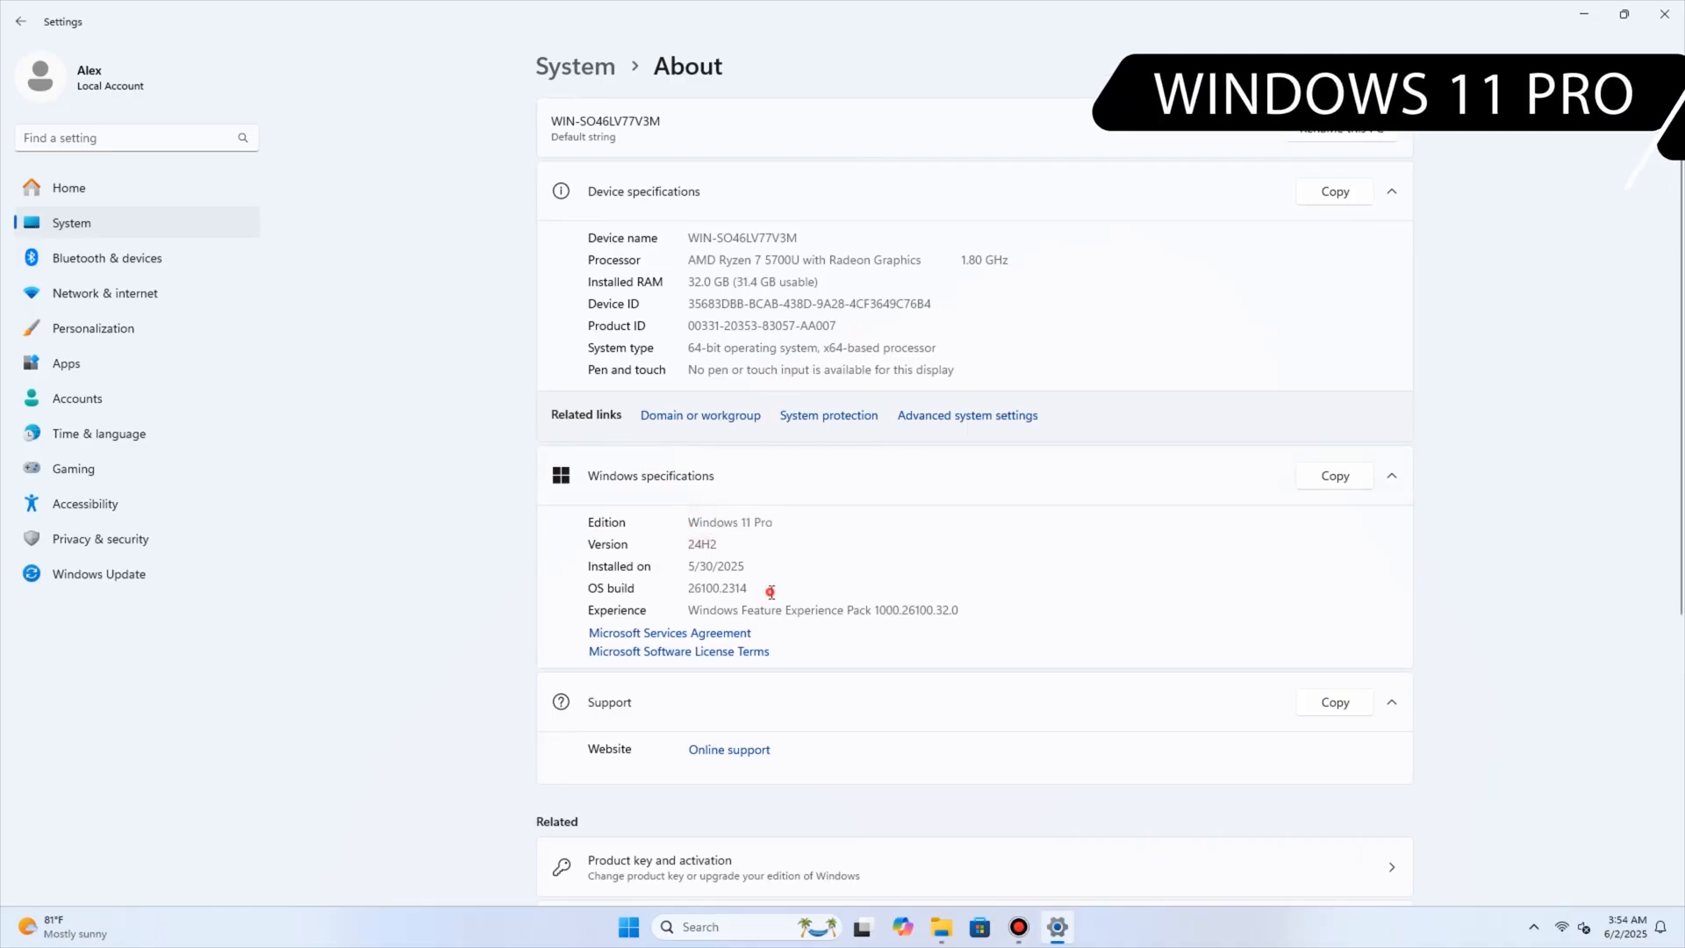
{"action": "scroll", "scroll_direction": "down", "scroll_amount": 3}
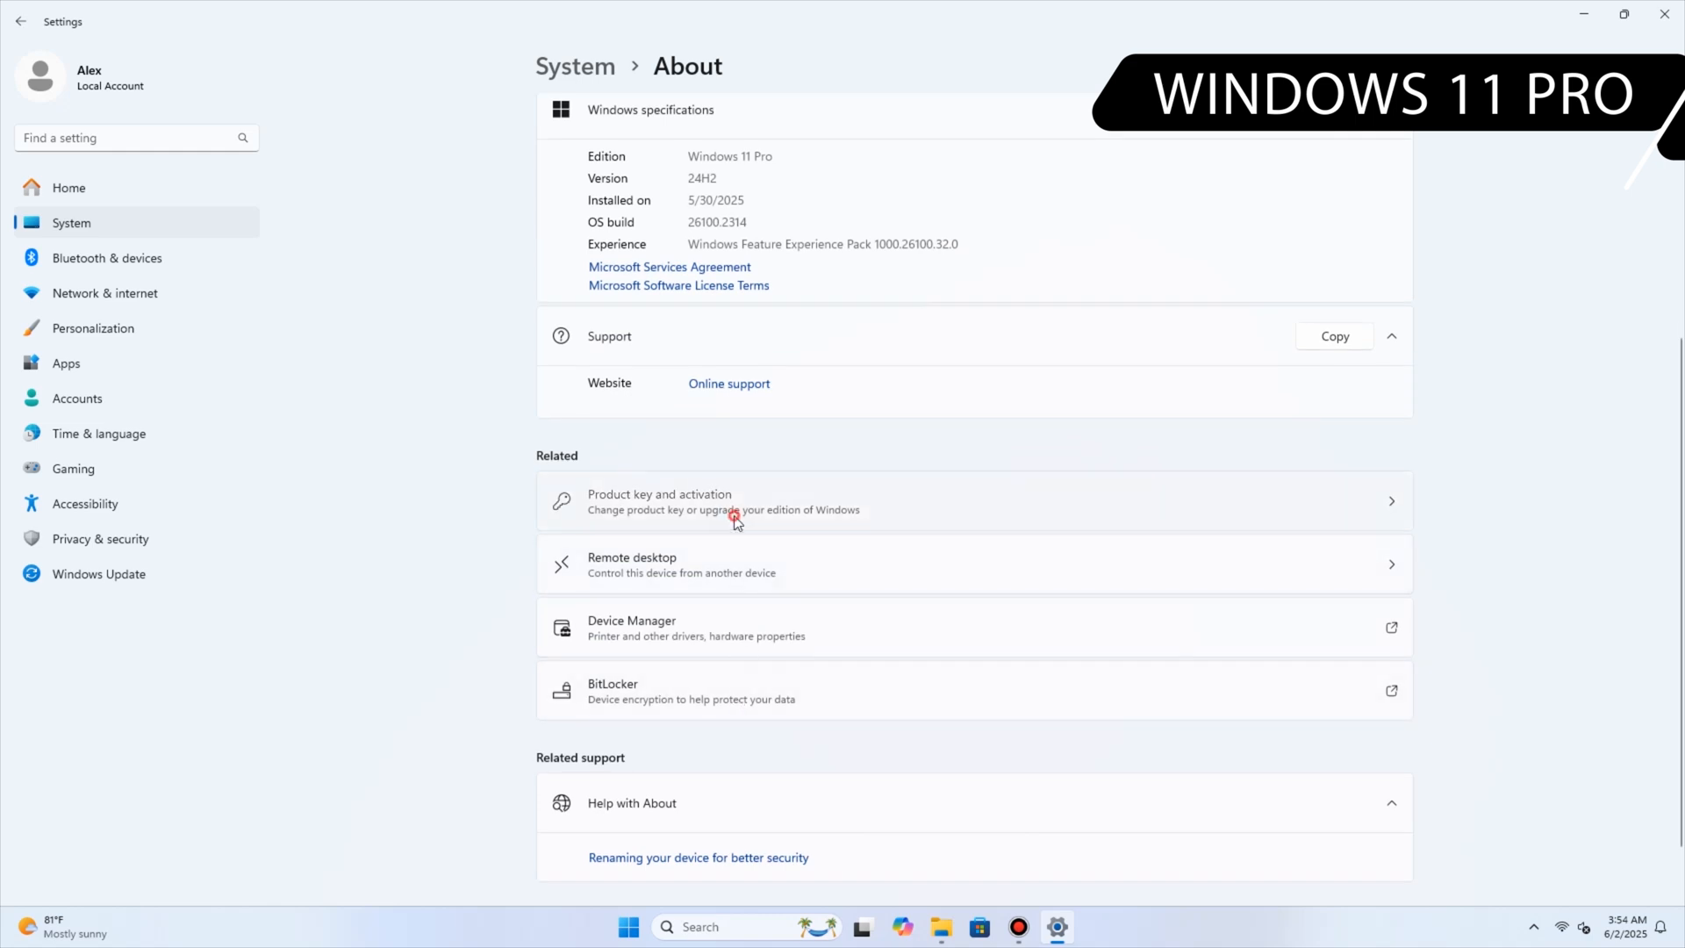
{"action": "left_click", "coordinate": [733, 501]}
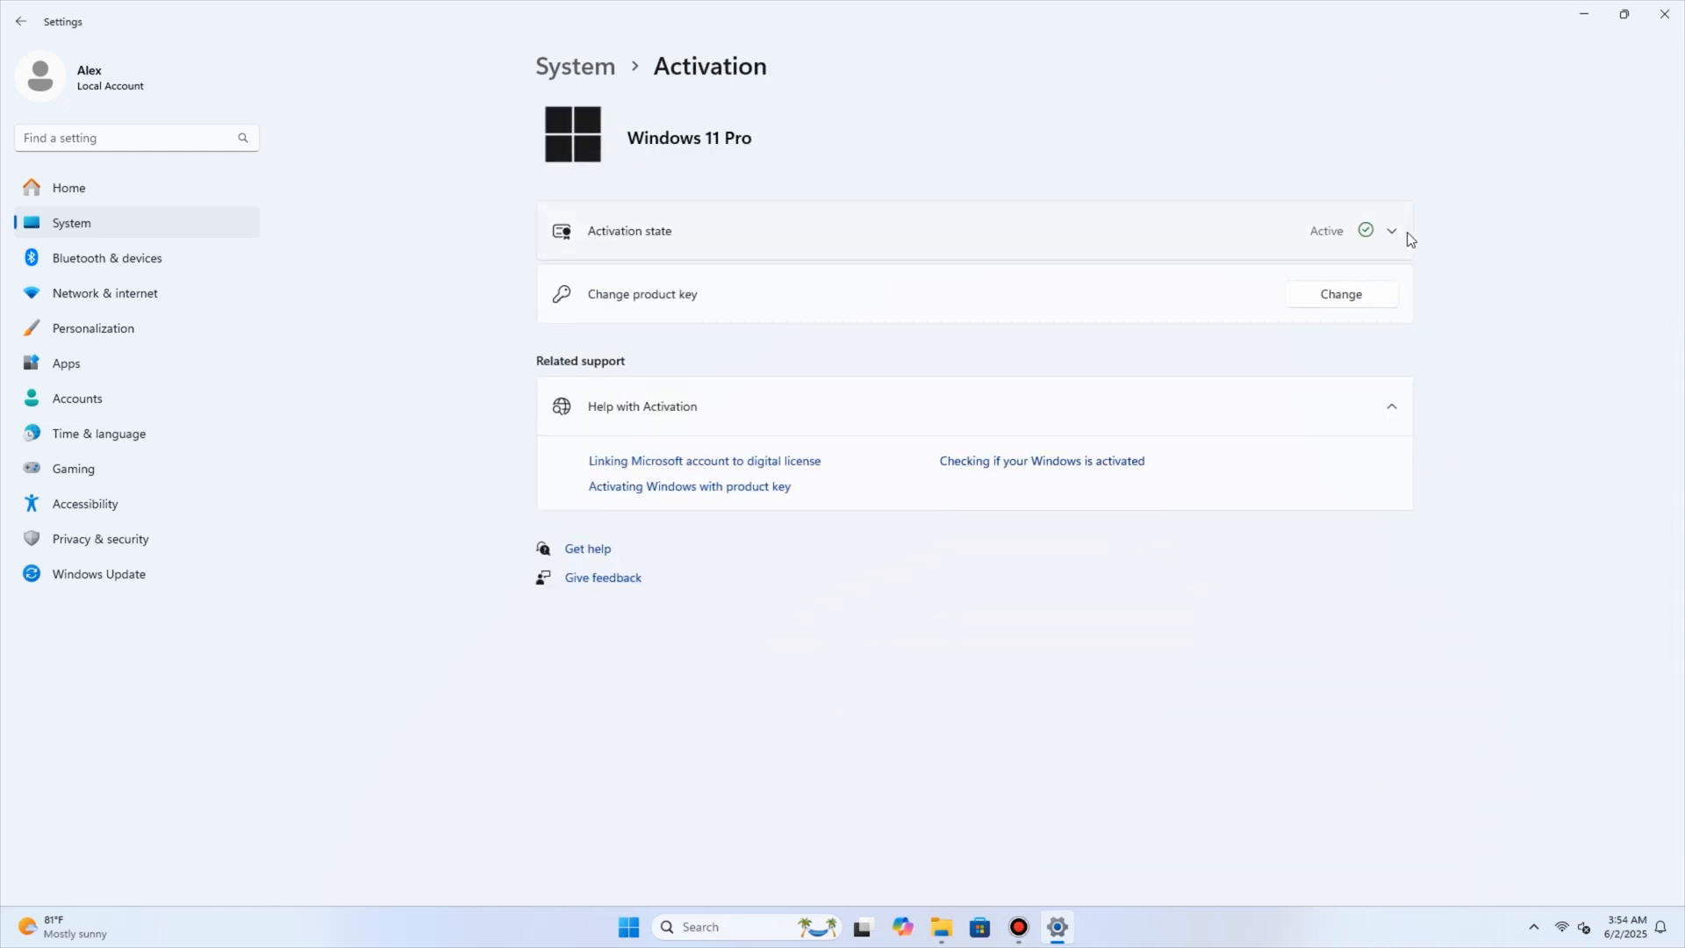
{"action": "left_click", "coordinate": [1393, 230]}
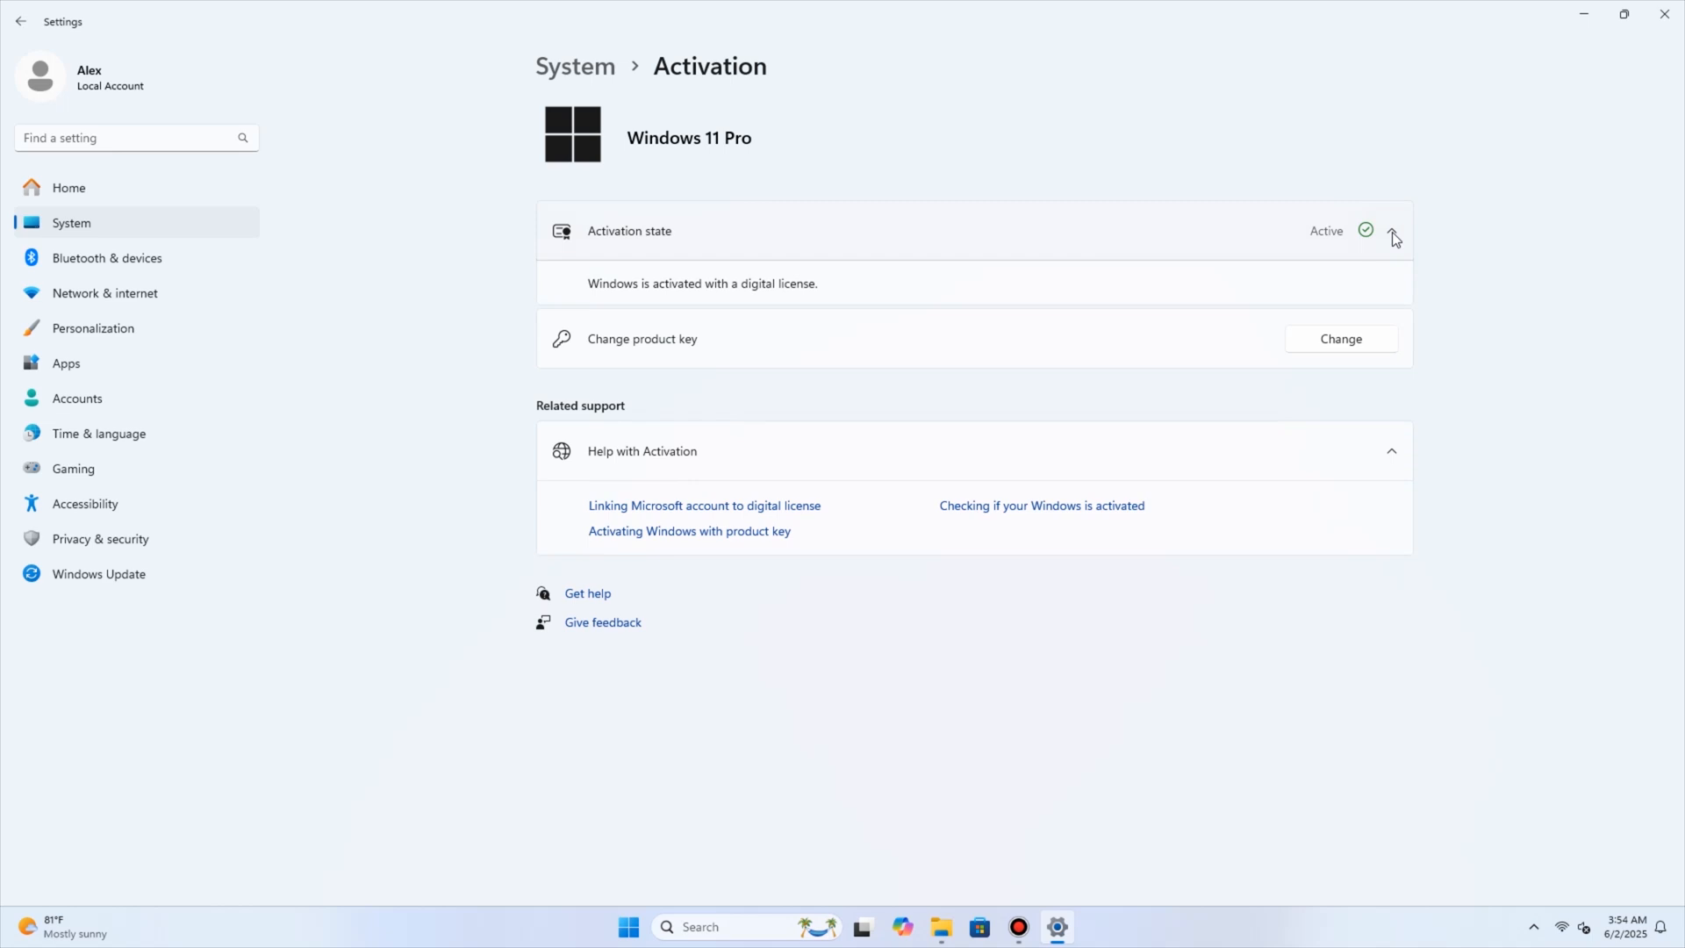
{"action": "left_click", "coordinate": [980, 927]}
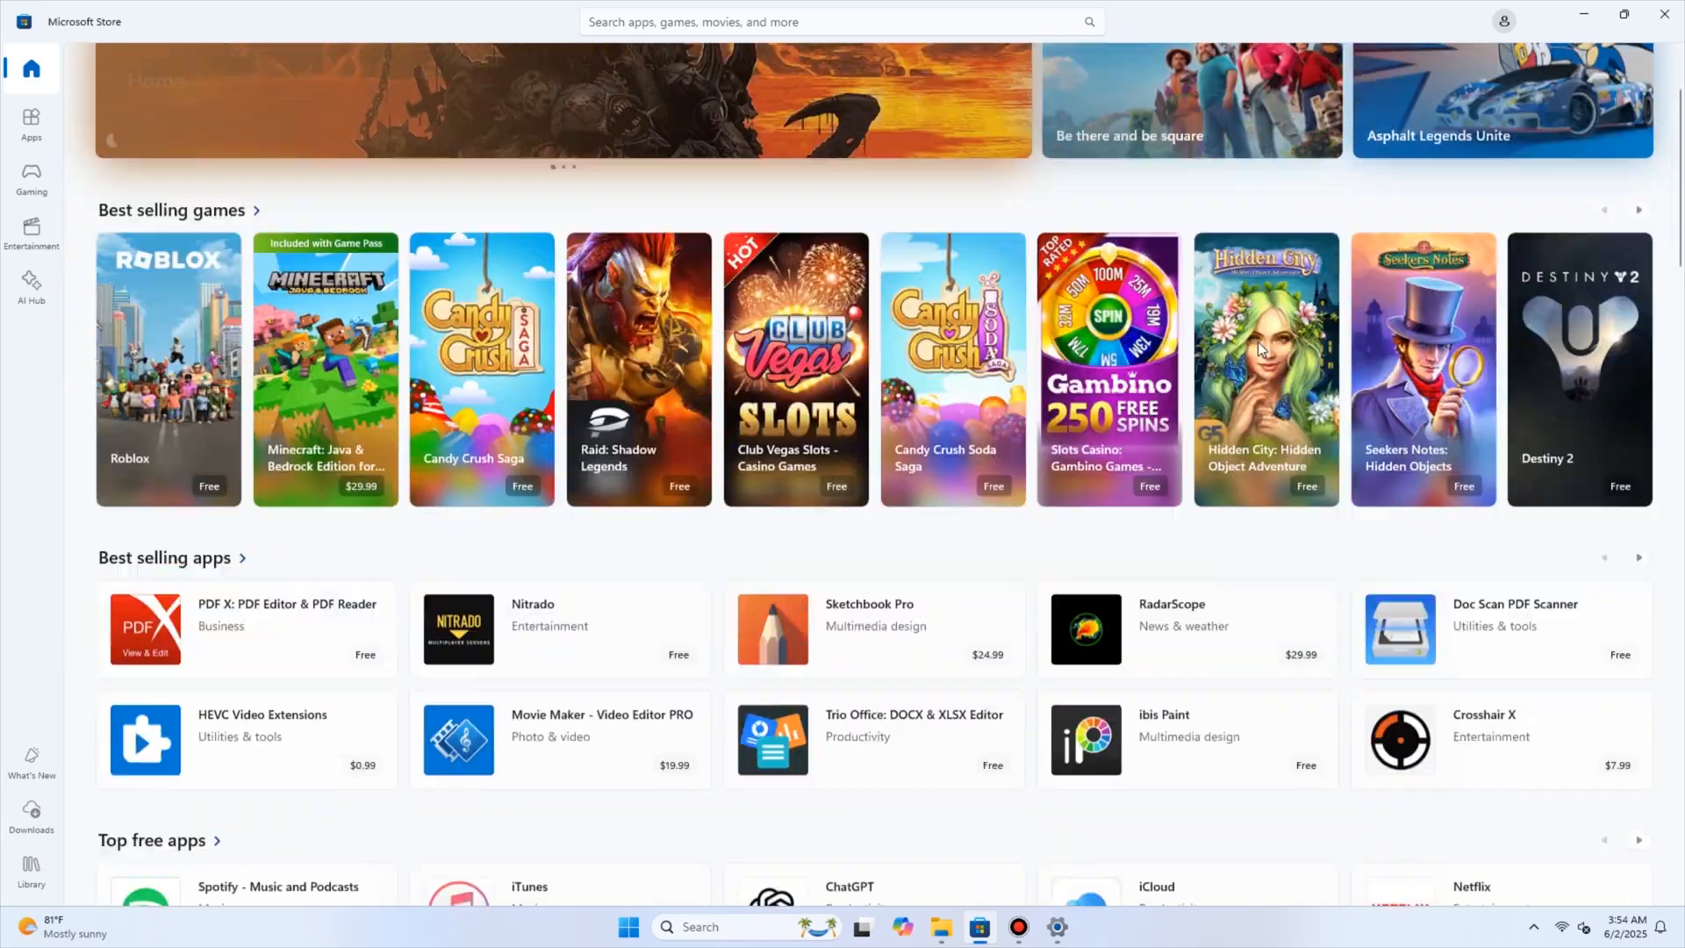